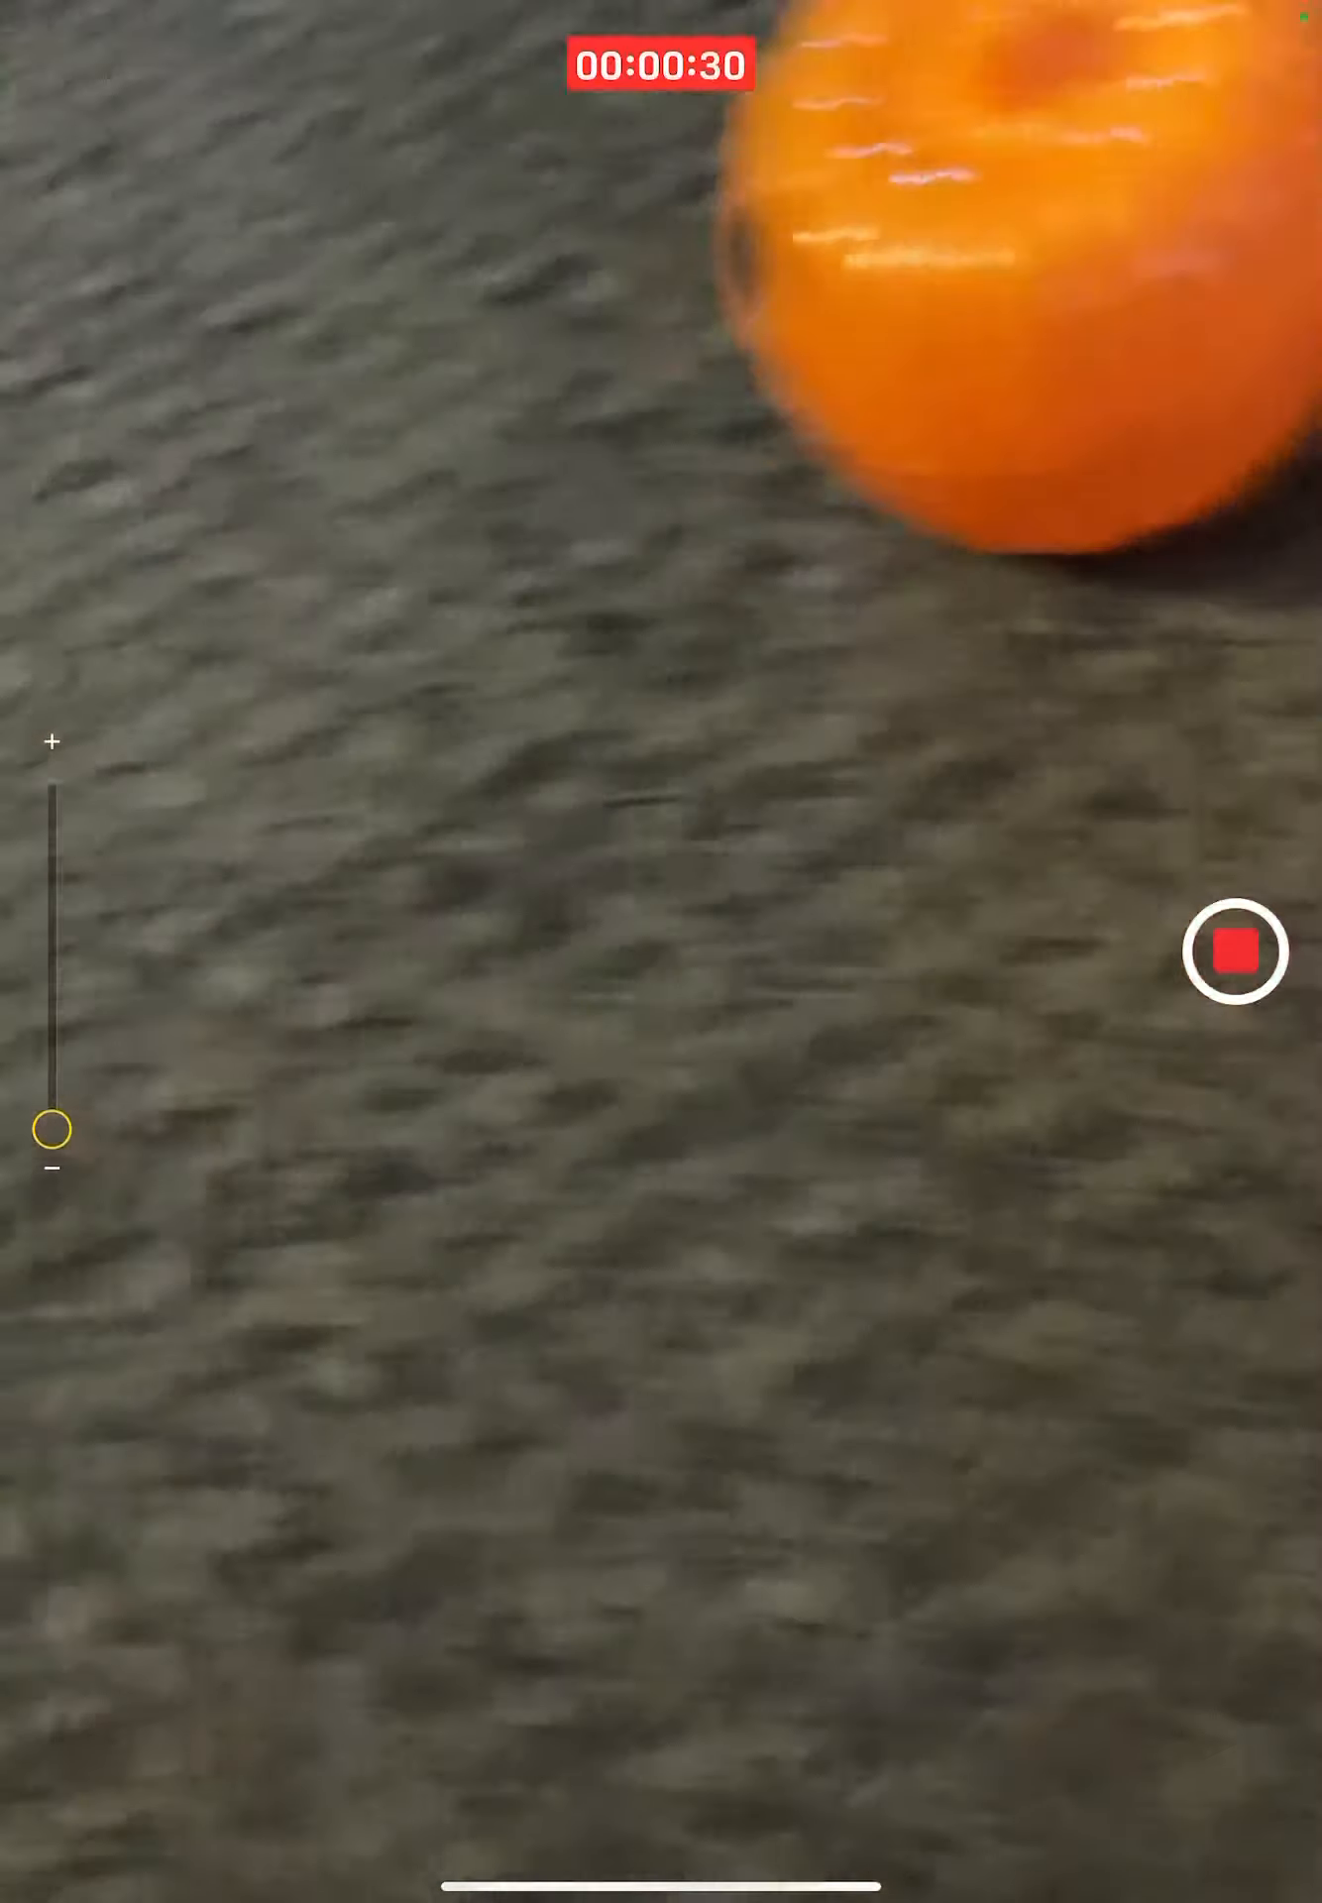
Stop the carpet video clip so the camera returns to idle in video mode
click(1235, 951)
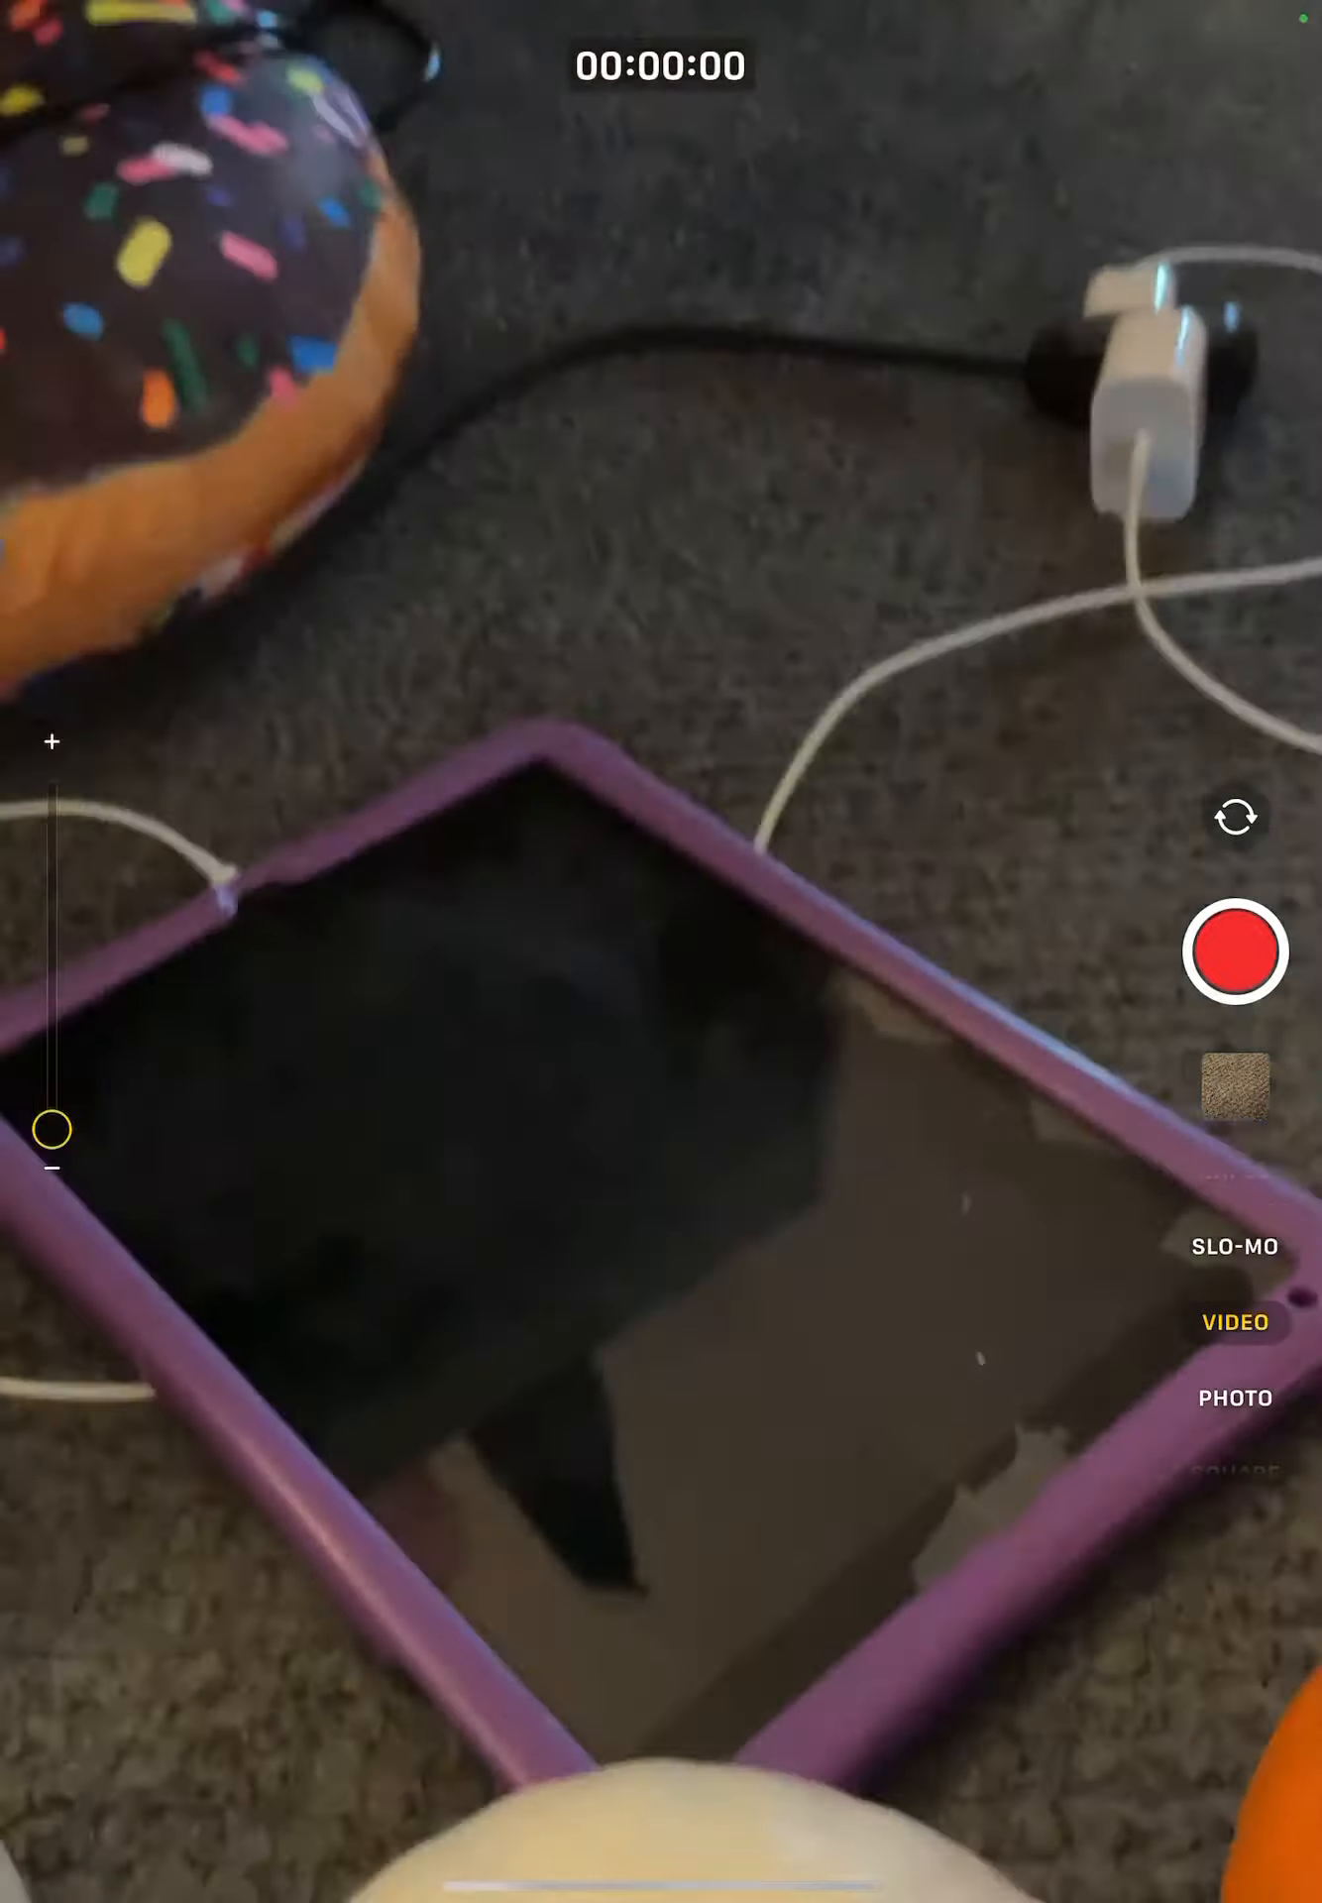
Start recording a video panning across the sofa, plush sloth and jack-o'-lantern
click(1235, 982)
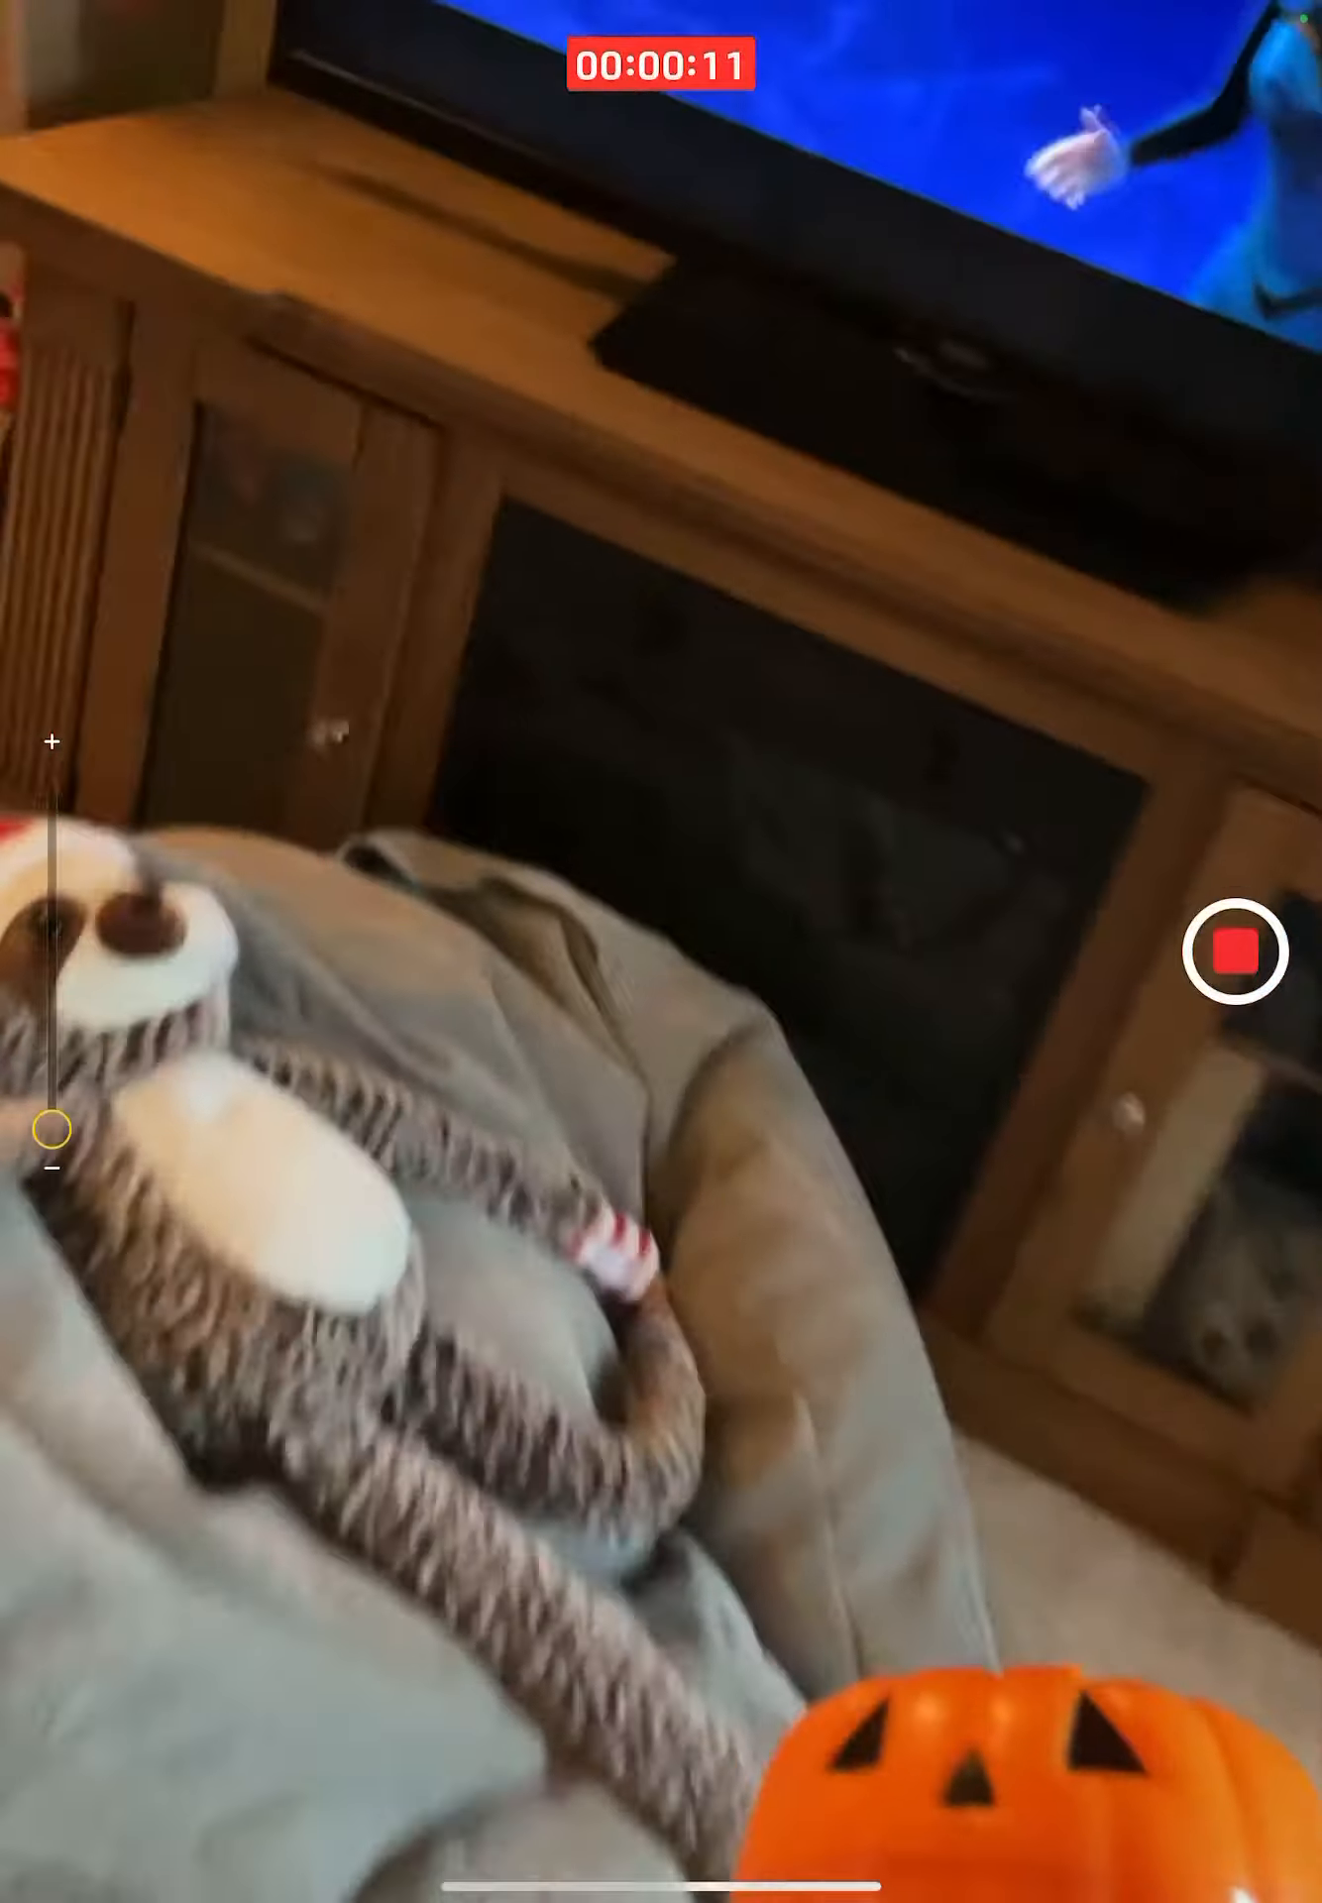